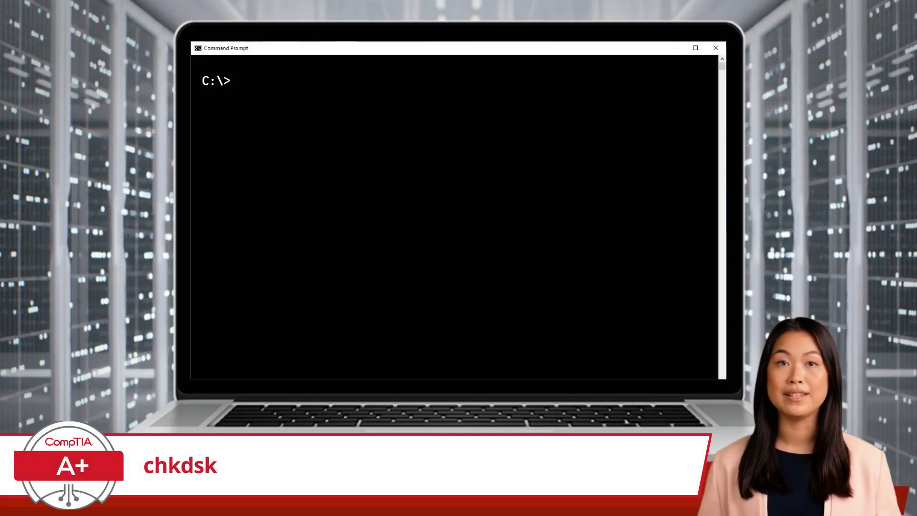
{"action": "type", "text": "chkdsk C:"}
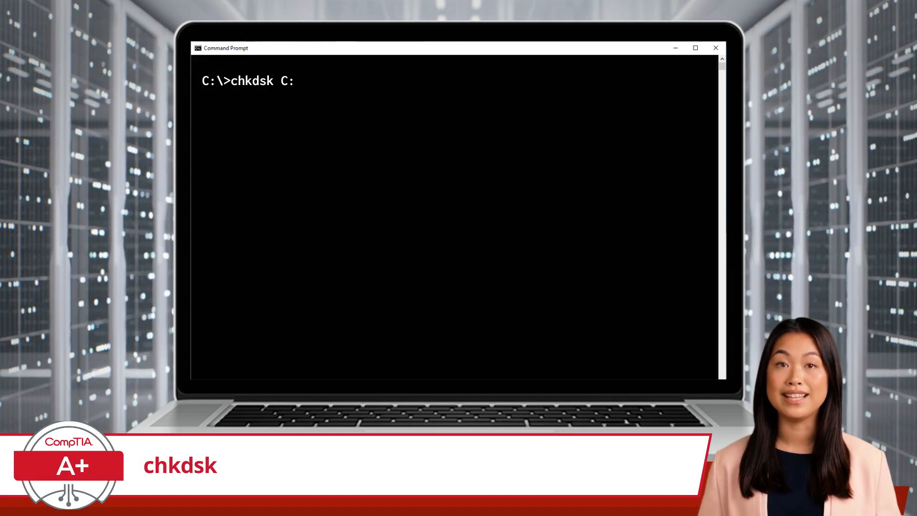